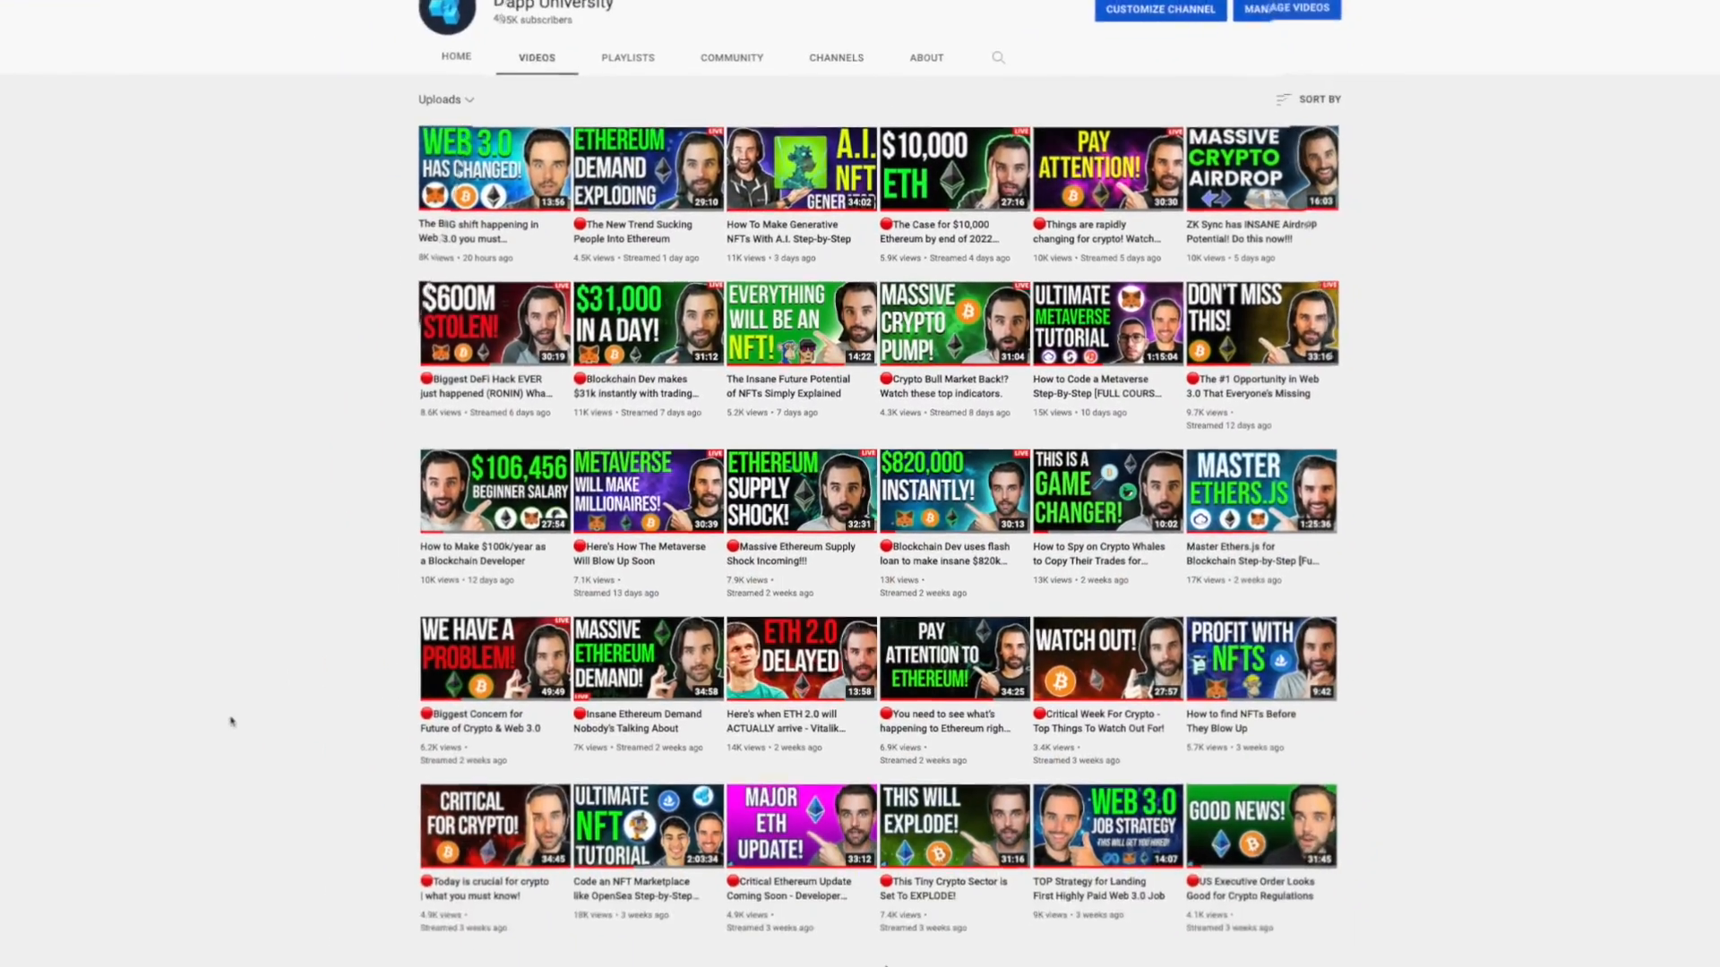
scroll(down, 3)
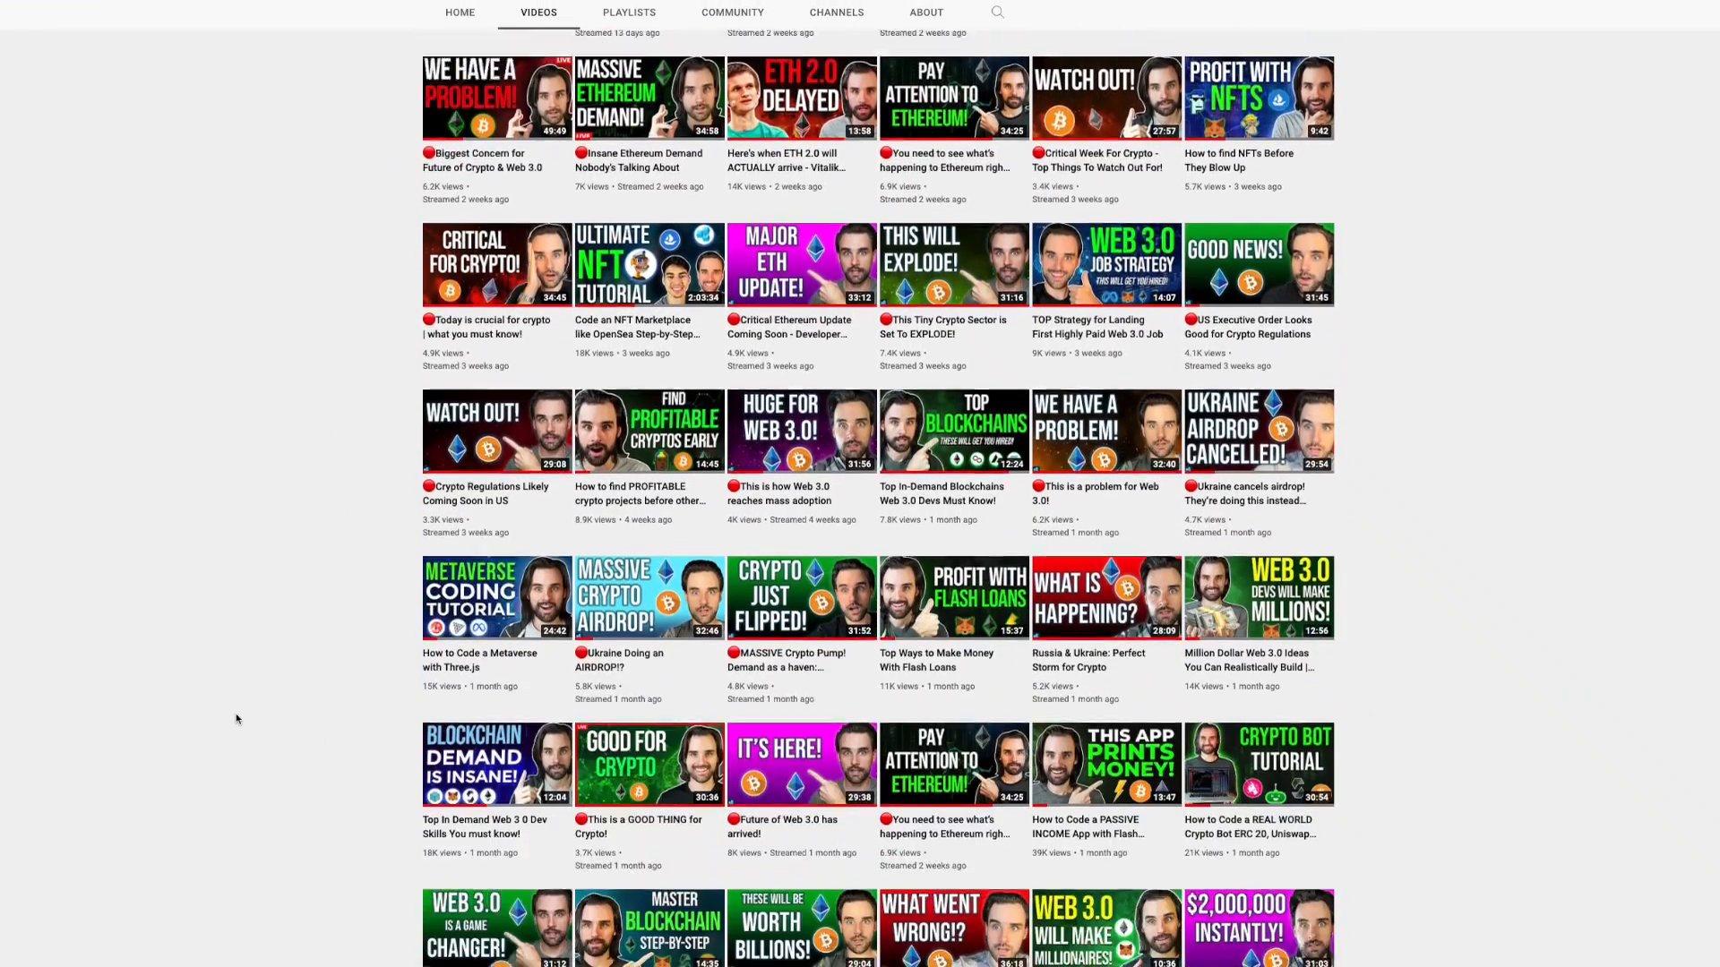
scroll(down, 3)
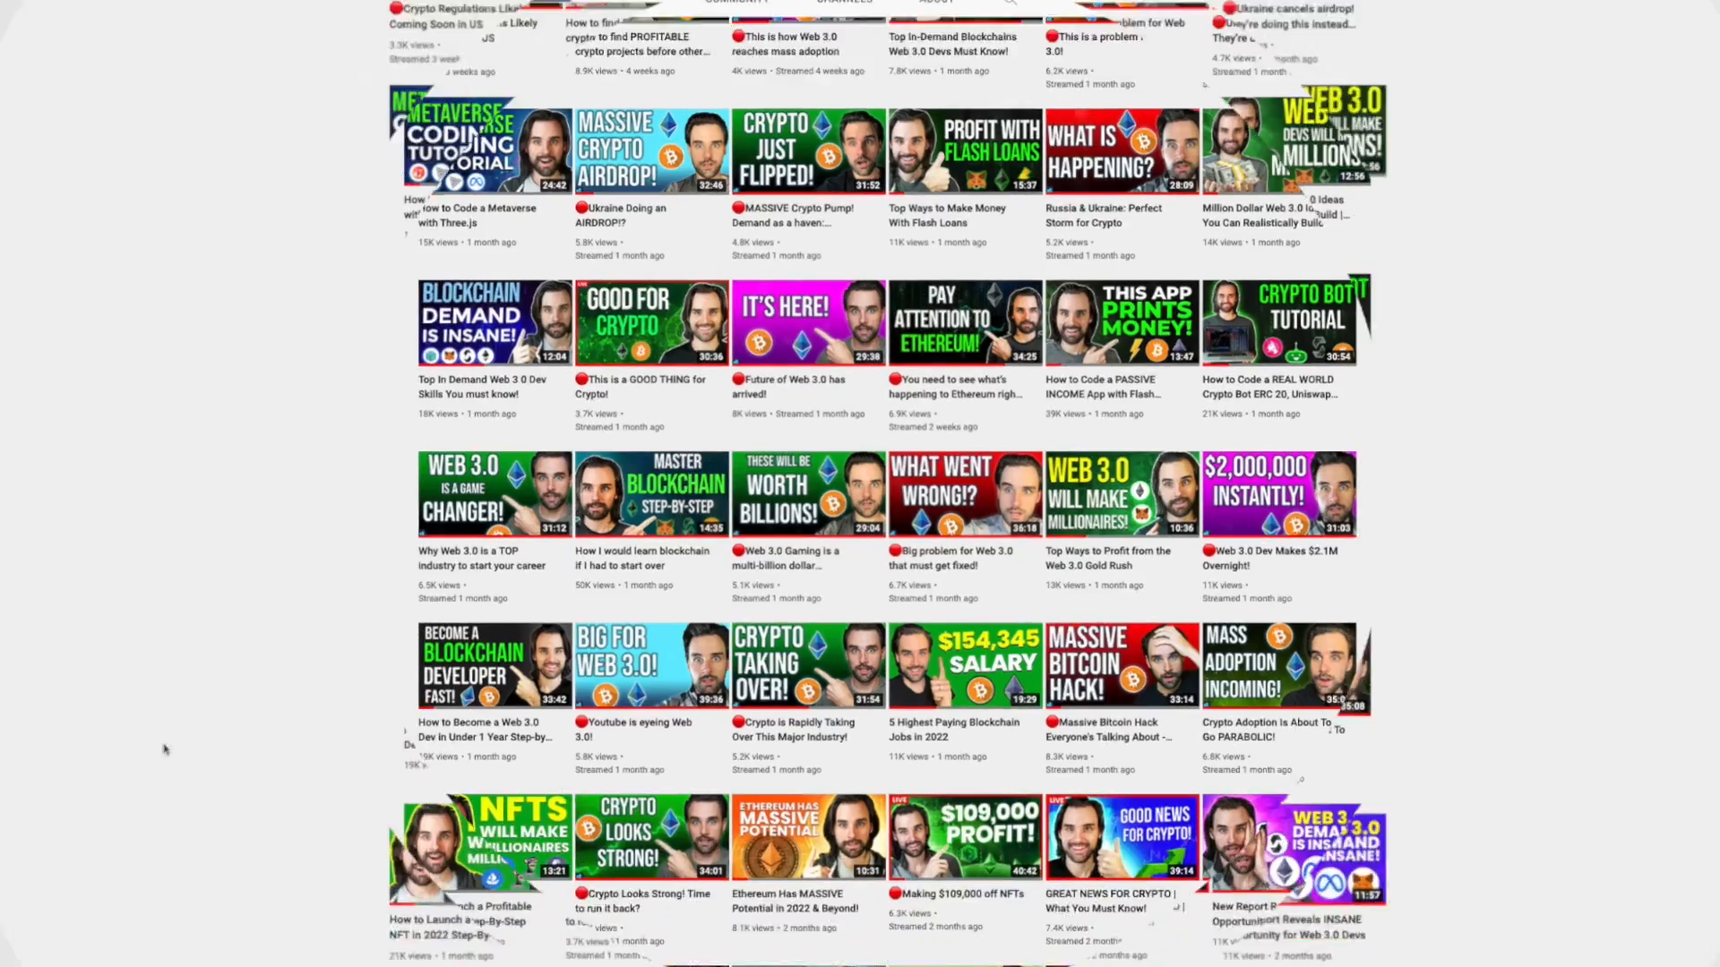